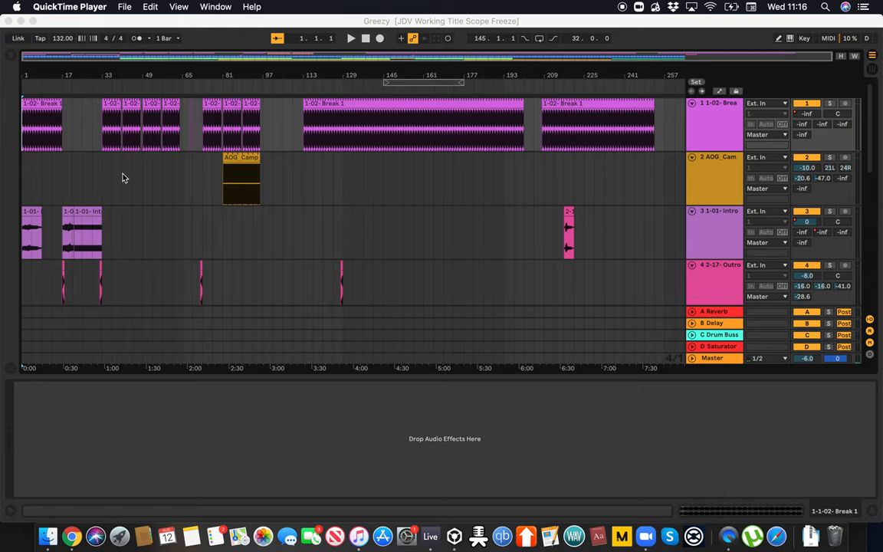
{"action": "mouse_move", "coordinate": [113, 31]}
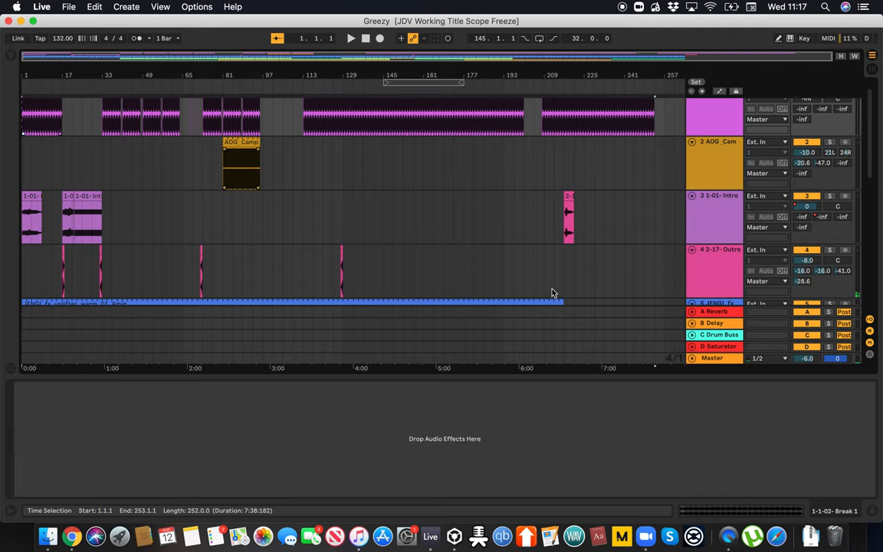
{"action": "scroll", "scroll_direction": "down", "scroll_amount": 3}
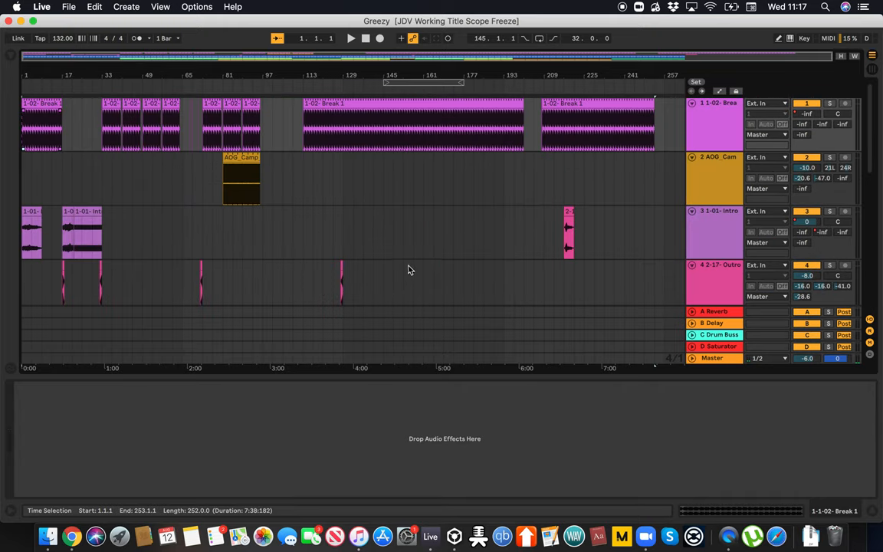
{"action": "mouse_move", "coordinate": [447, 223]}
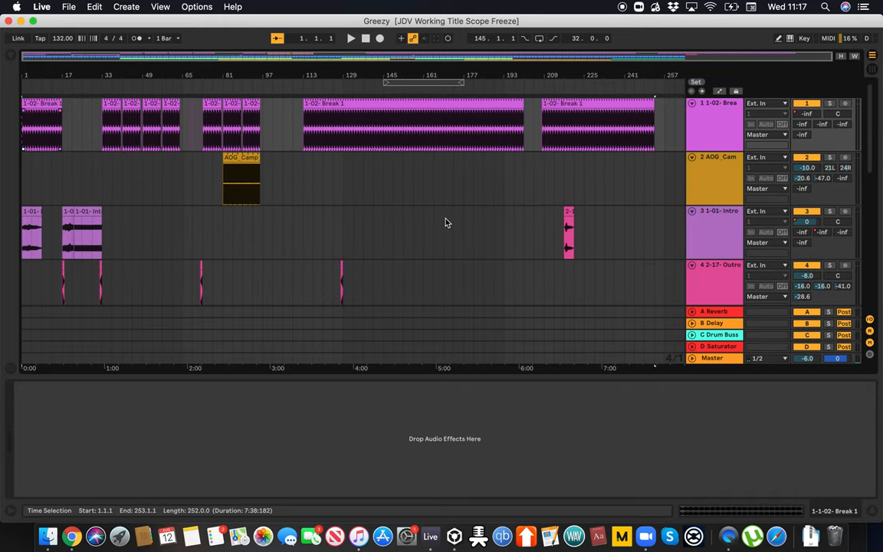